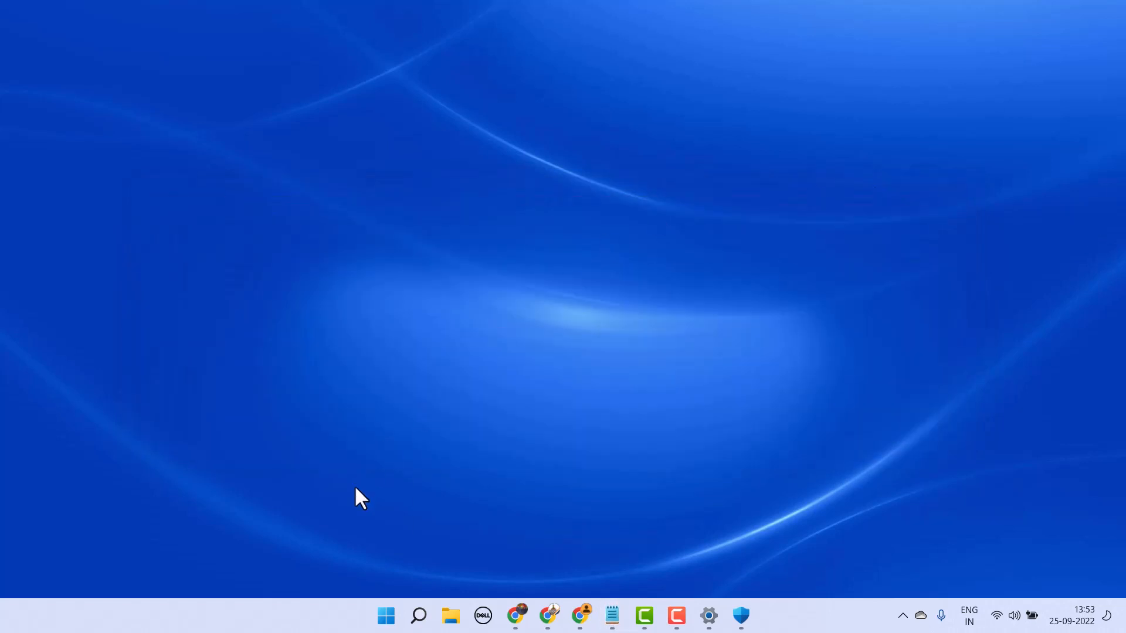
# Search the Start menu for REGEDIT to find Registry Editor.
pyautogui.click(418, 615)
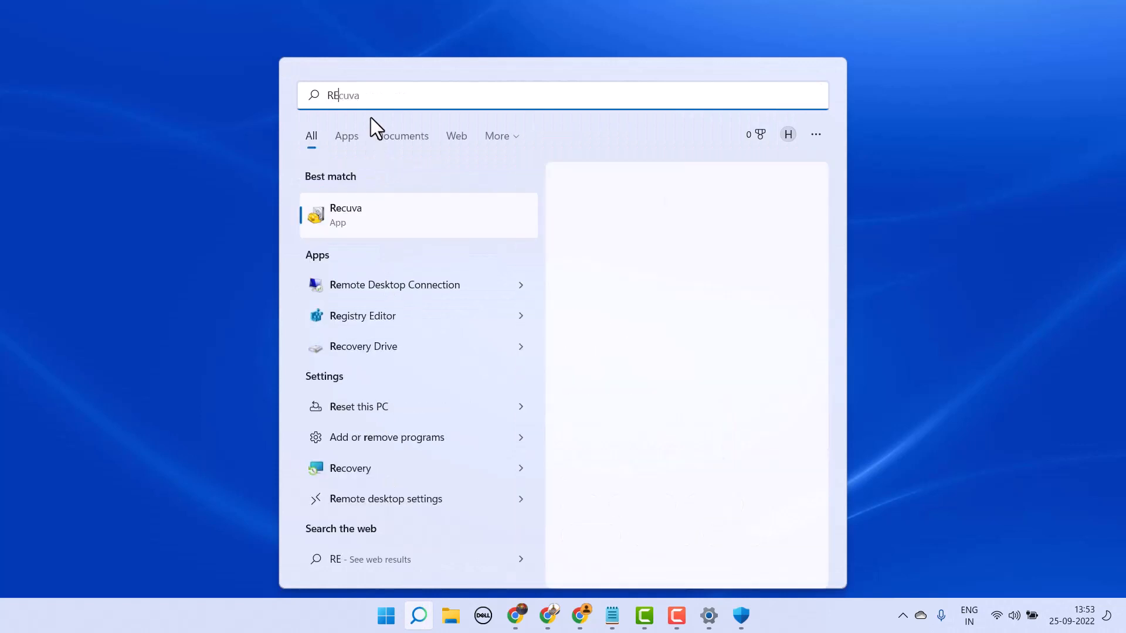
pyautogui.write('REGEDI')
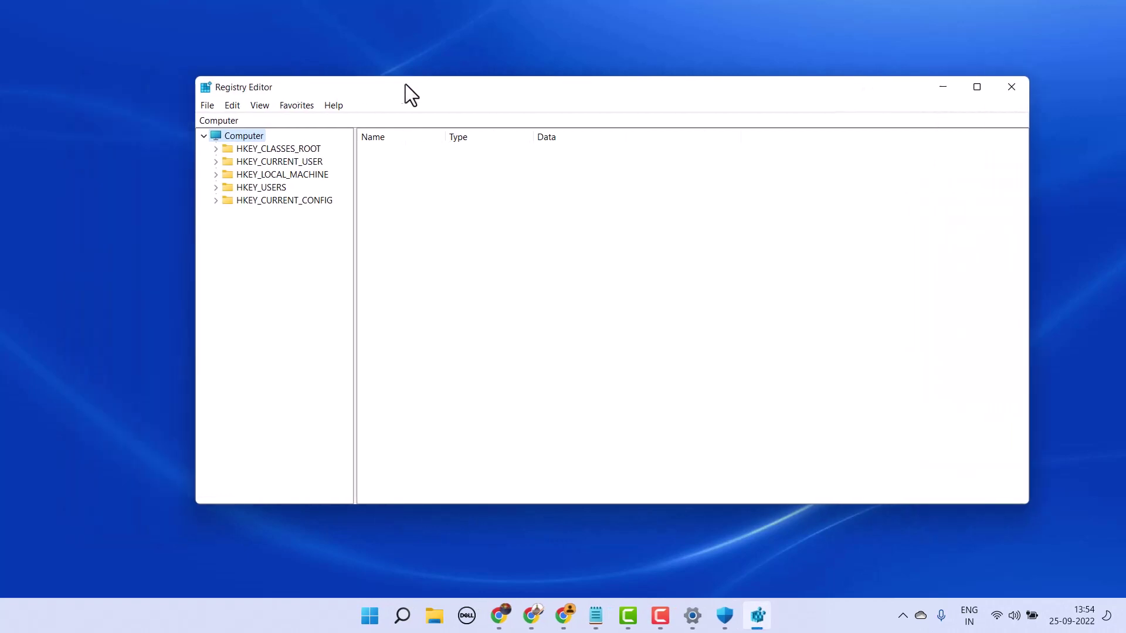
pyautogui.click(205, 105)
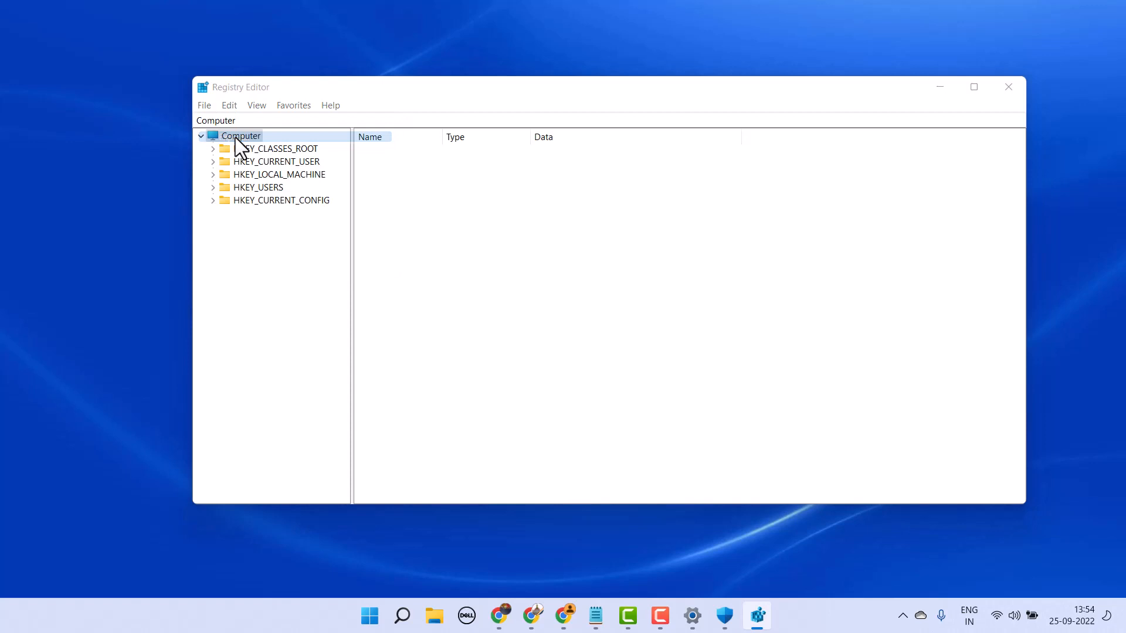
pyautogui.click(204, 106)
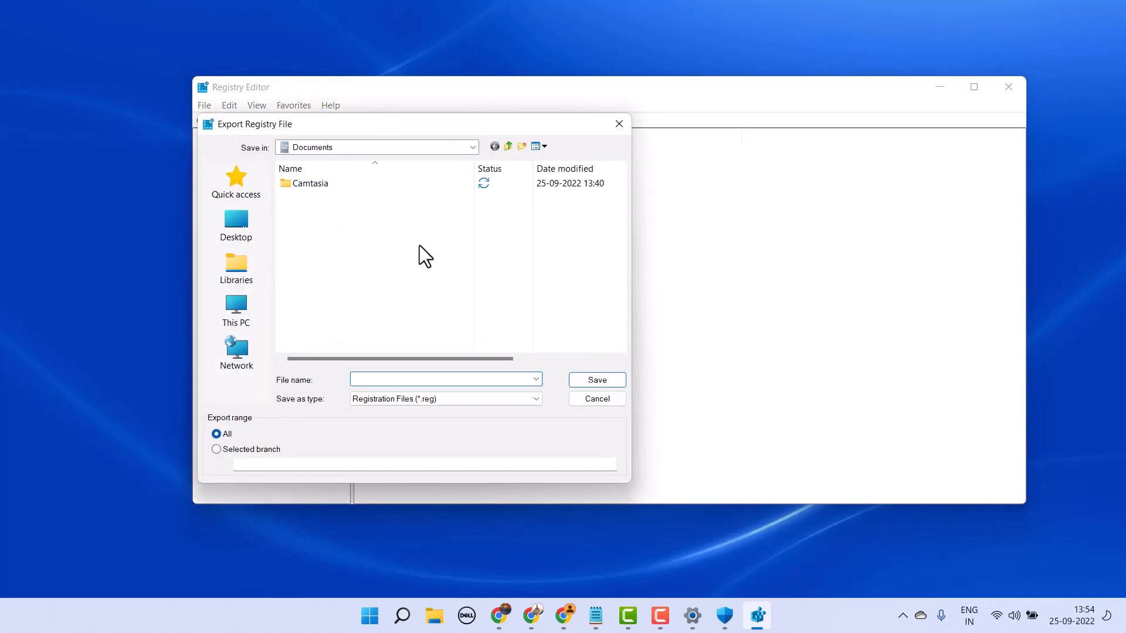
pyautogui.click(597, 399)
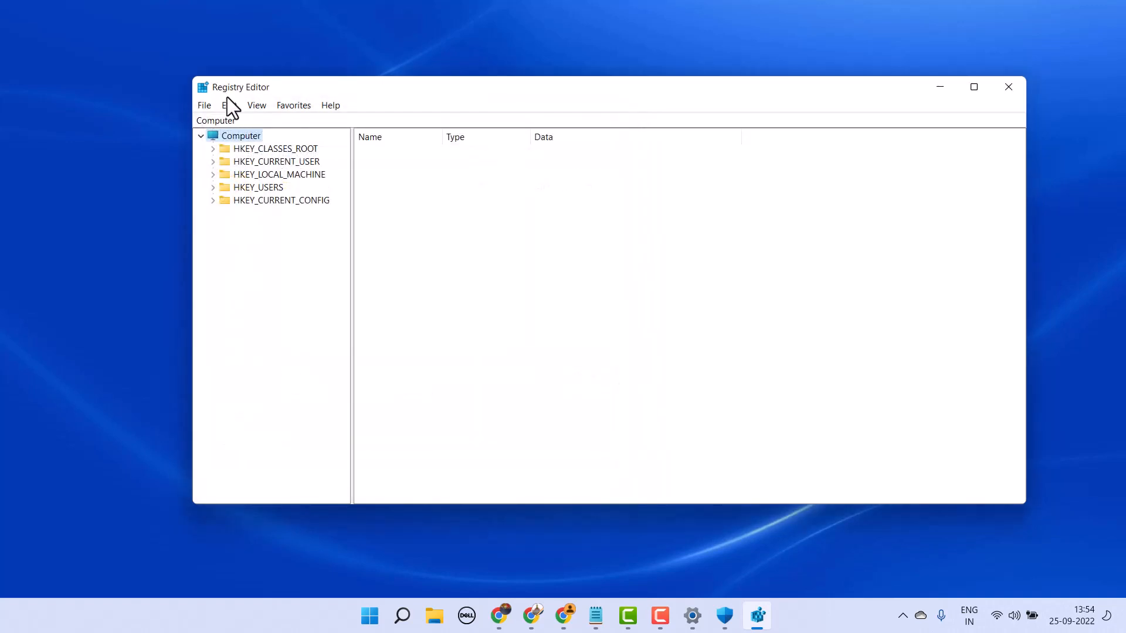
pyautogui.click(229, 106)
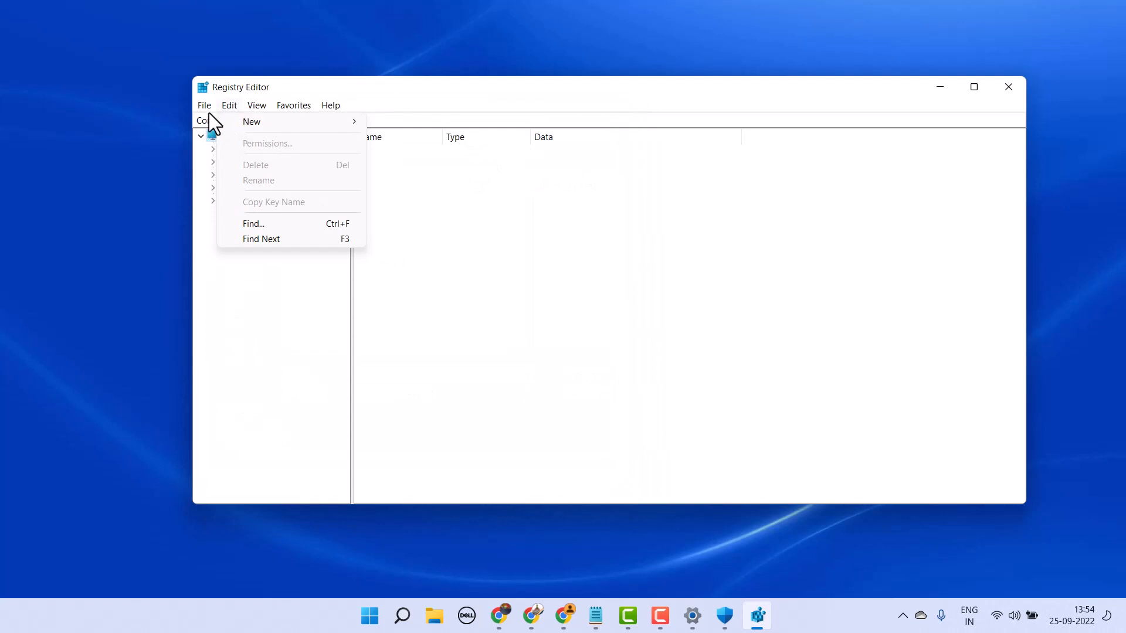
pyautogui.click(204, 105)
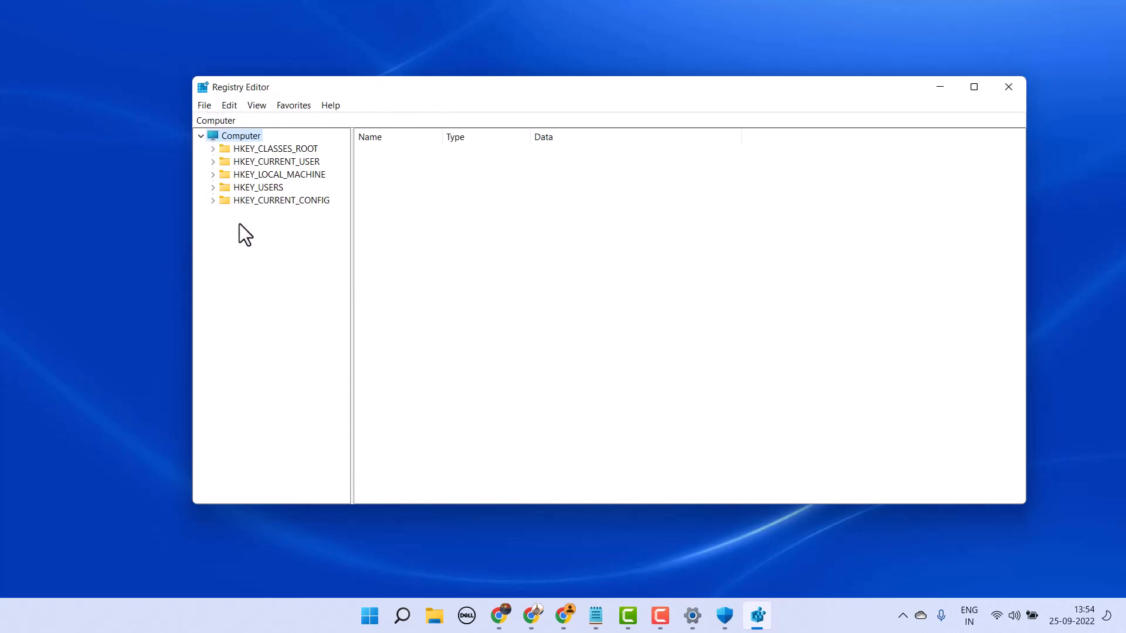
pyautogui.moveTo(222, 181)
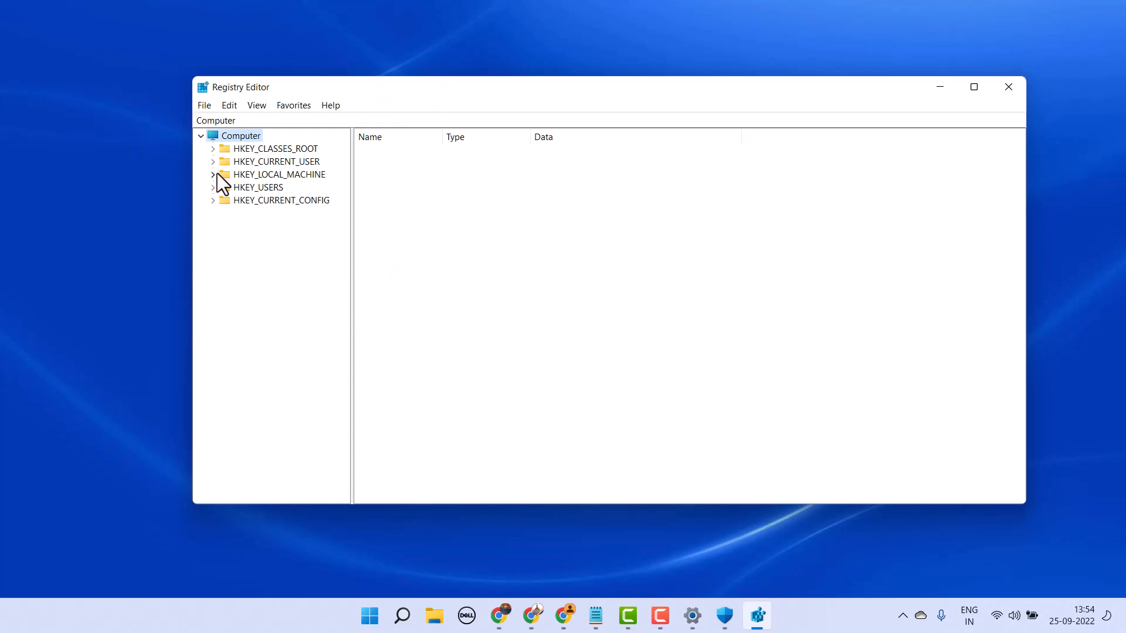
pyautogui.moveTo(230, 186)
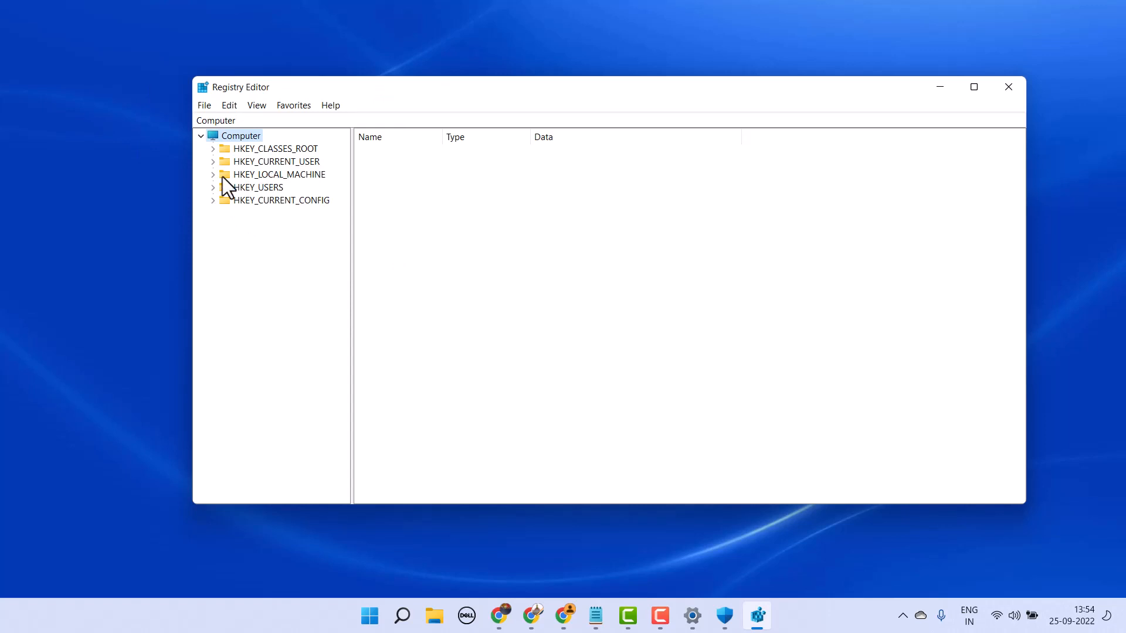
pyautogui.moveTo(218, 185)
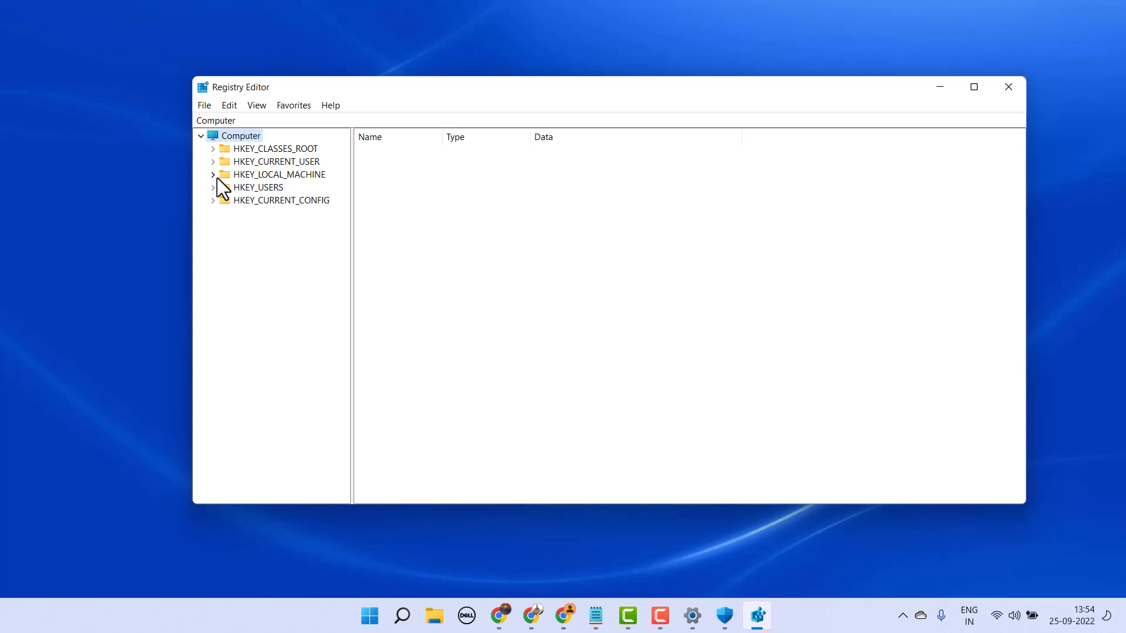
# Expand HKEY_LOCAL_MACHINE\SOFTWARE\Microsoft and bring the Office key into view.
pyautogui.click(213, 174)
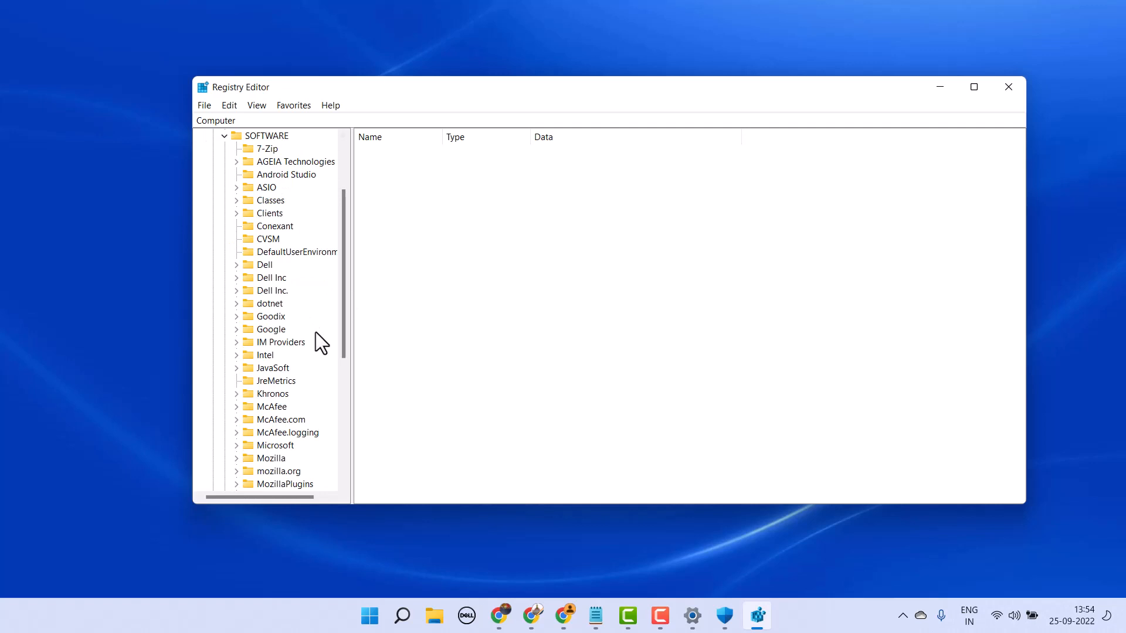
pyautogui.scroll(-3)
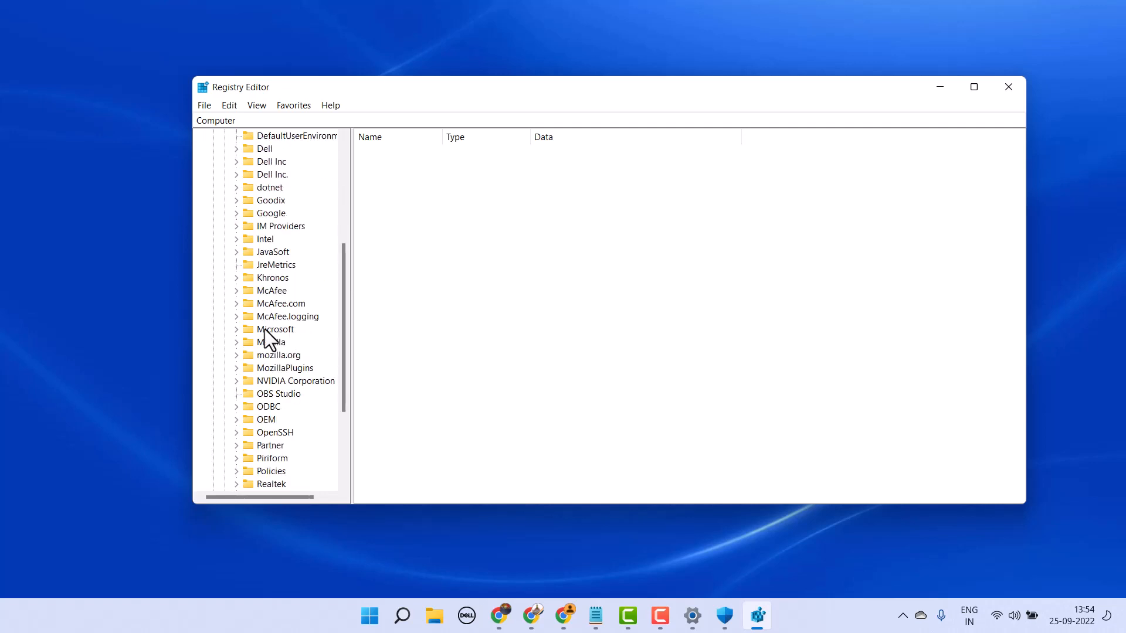
pyautogui.moveTo(284, 345)
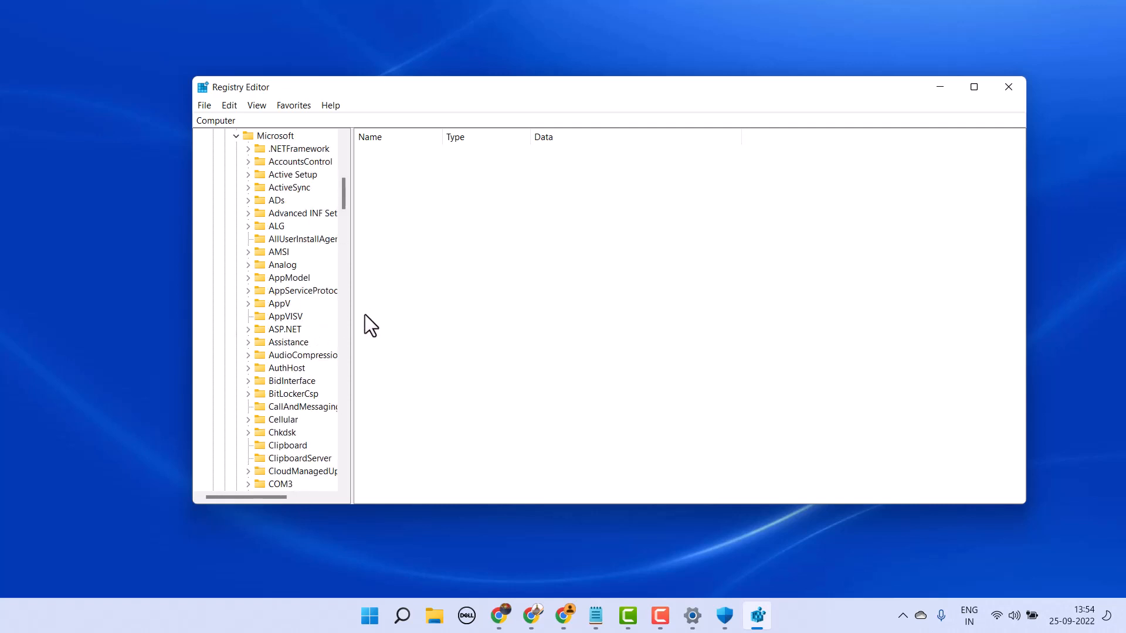
pyautogui.moveTo(488, 312)
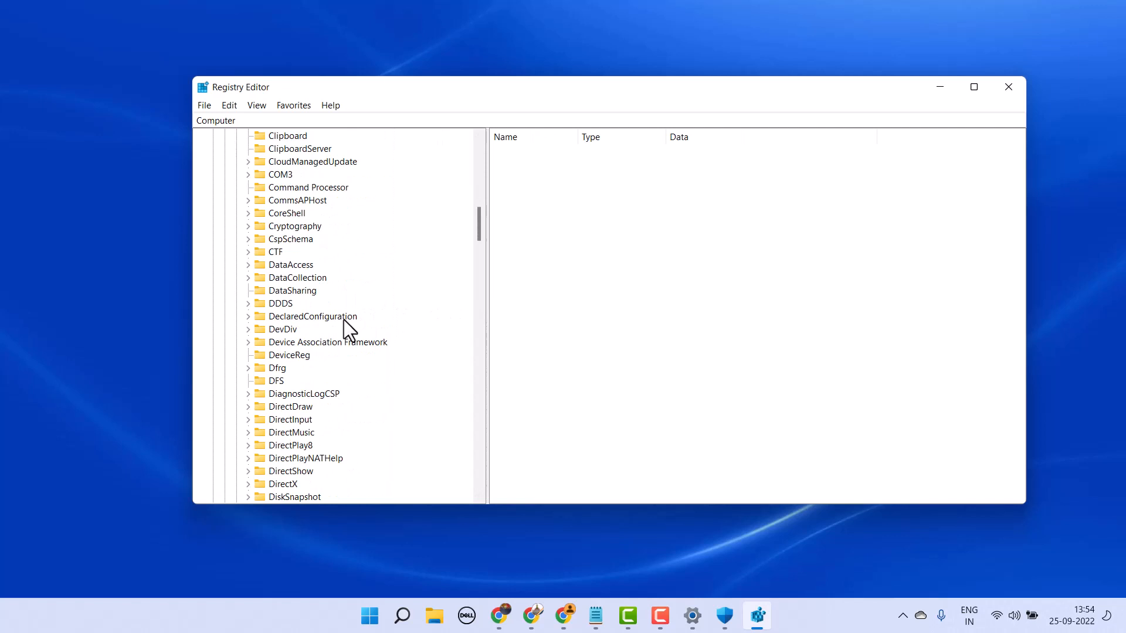
pyautogui.scroll(-3)
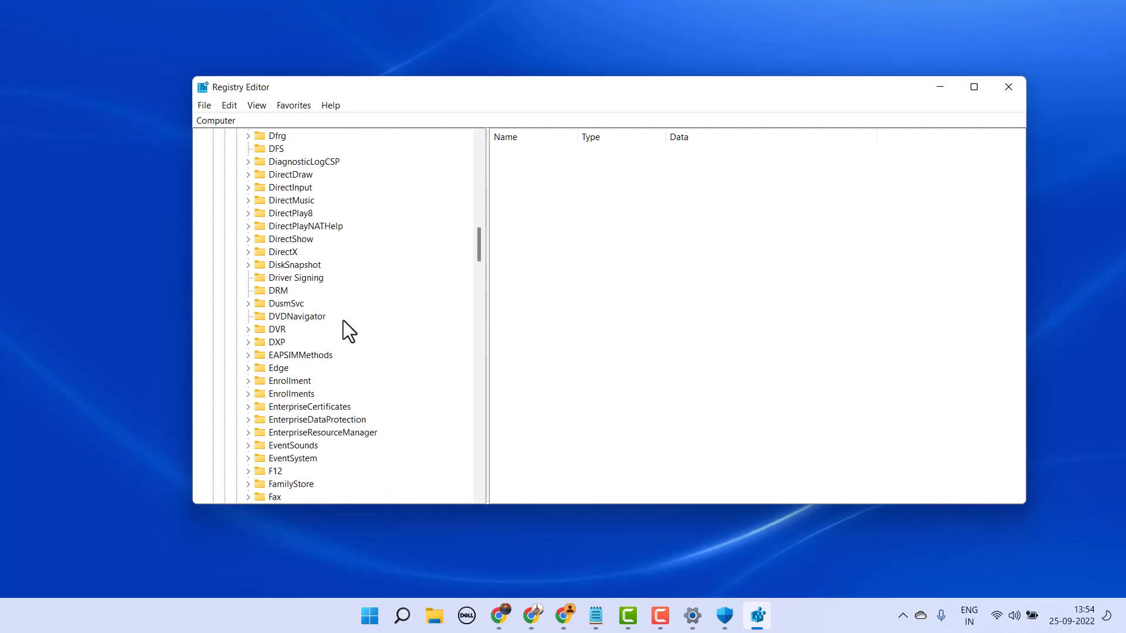
pyautogui.scroll(-3)
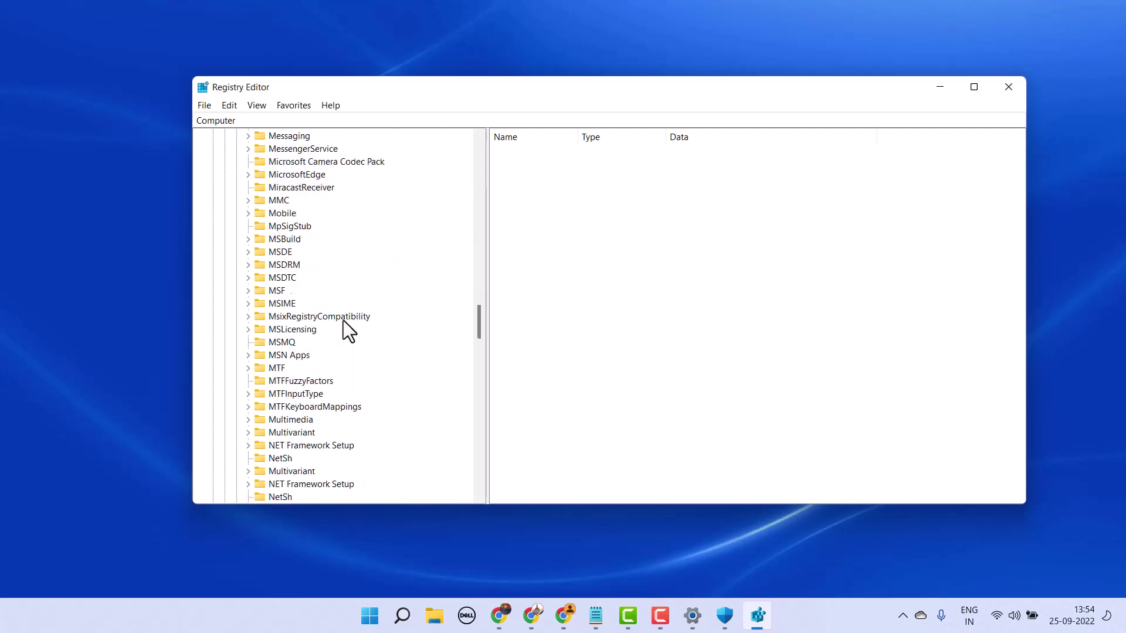
pyautogui.scroll(-3)
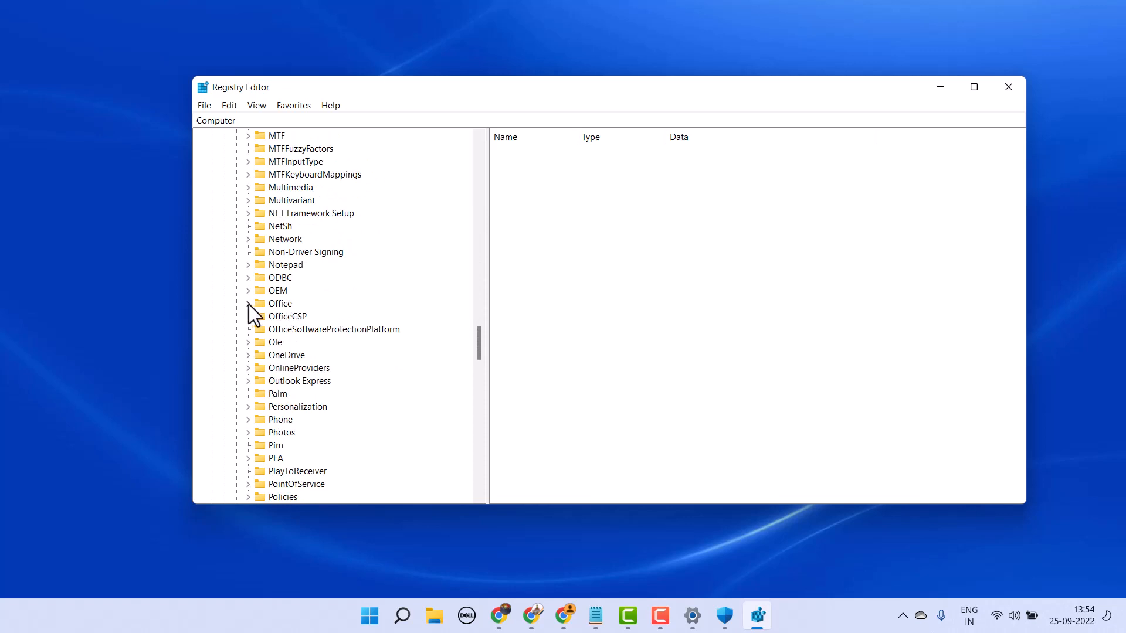
# Expand Office and 16.0, then select the Excel key.
pyautogui.click(249, 304)
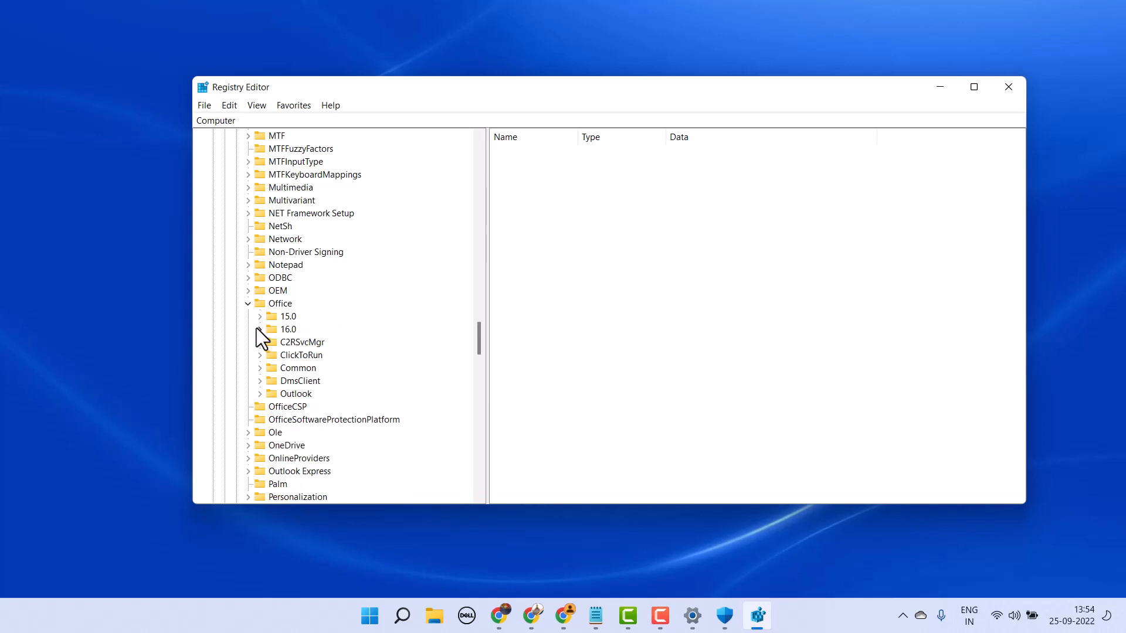
pyautogui.click(268, 329)
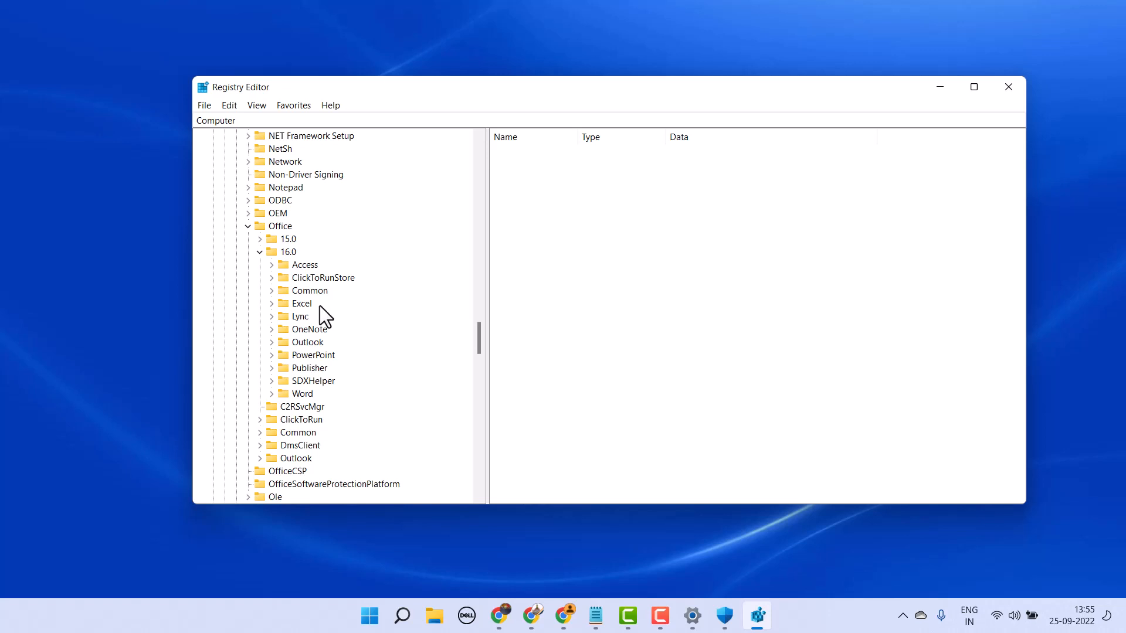
pyautogui.click(300, 303)
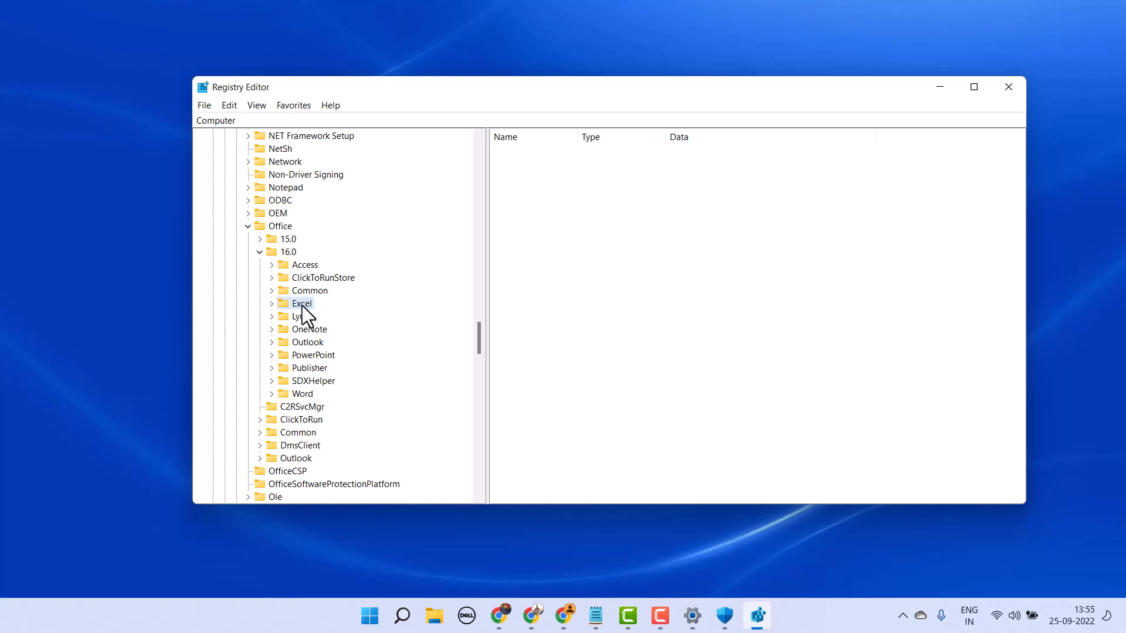
# Delete the Excel key under Office\16.0 and close Registry Editor.
pyautogui.rightClick(300, 303)
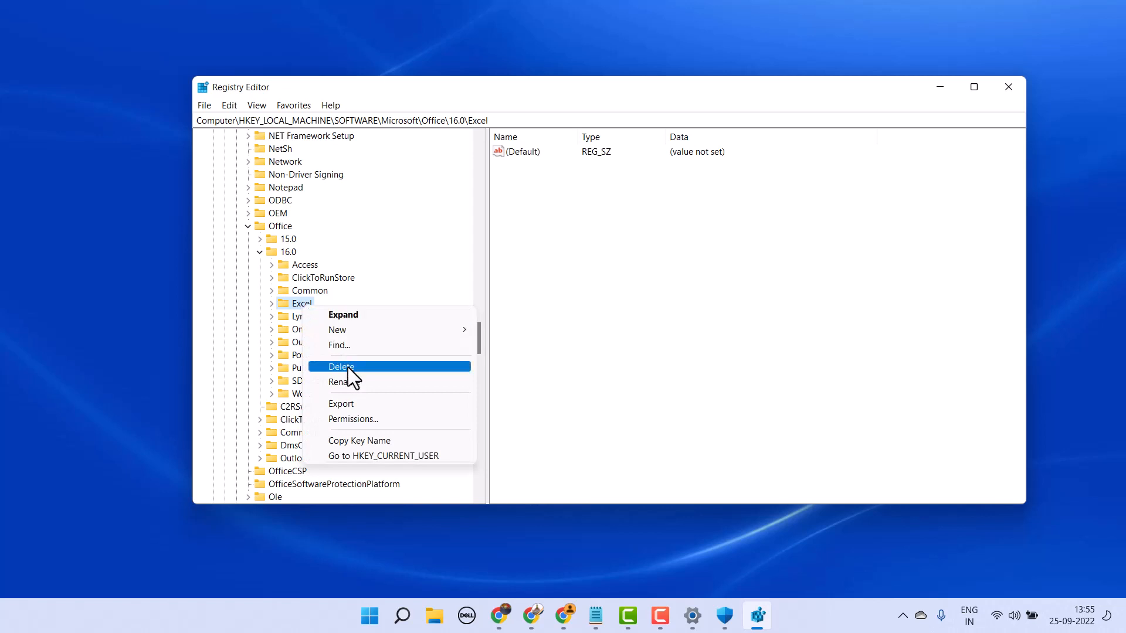
pyautogui.click(340, 367)
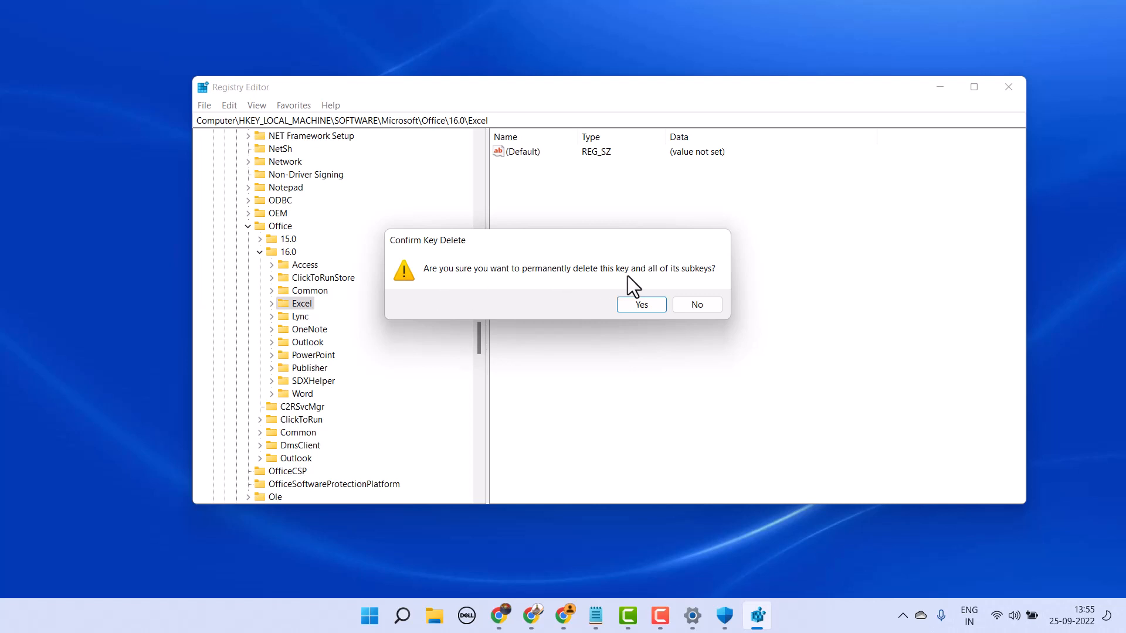
pyautogui.moveTo(702, 300)
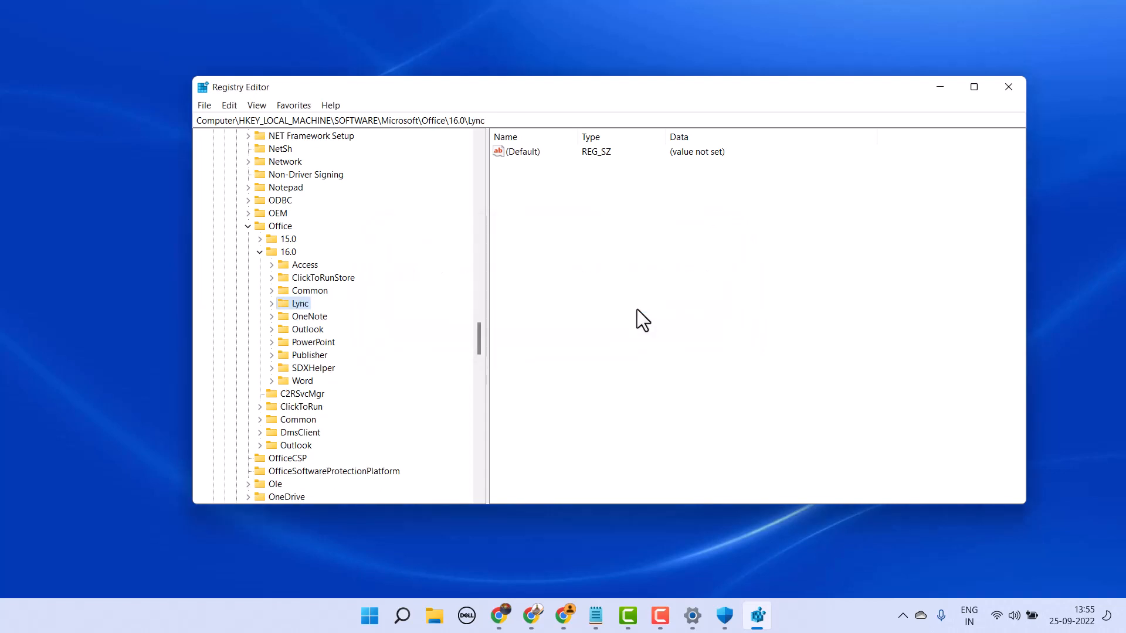
pyautogui.moveTo(995, 171)
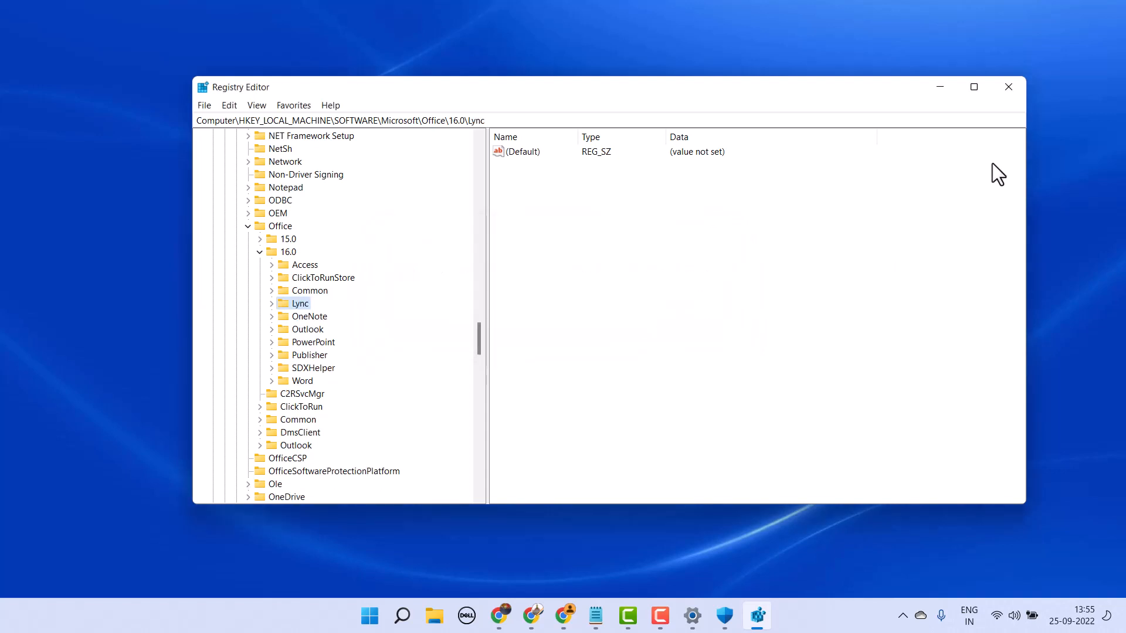
pyautogui.click(1009, 86)
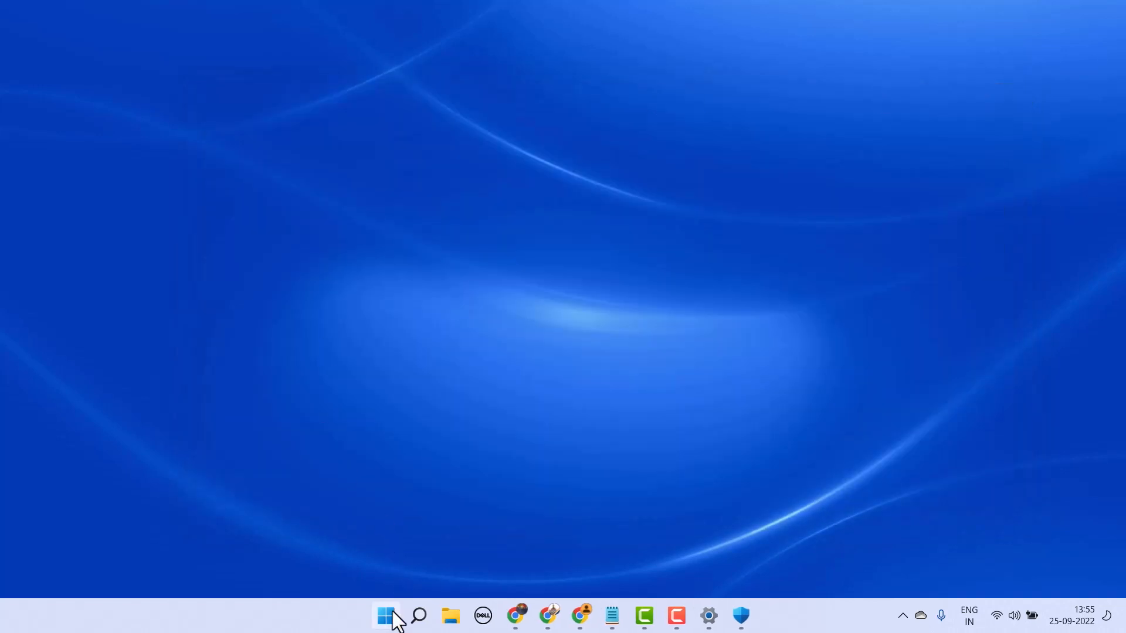
pyautogui.click(385, 614)
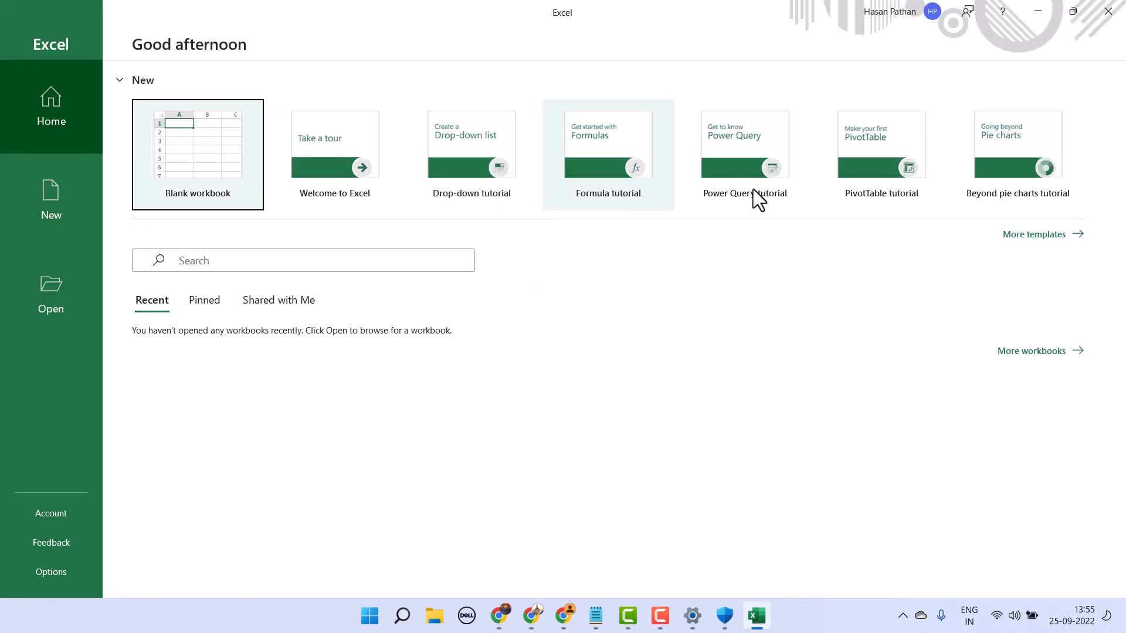
pyautogui.moveTo(1109, 10)
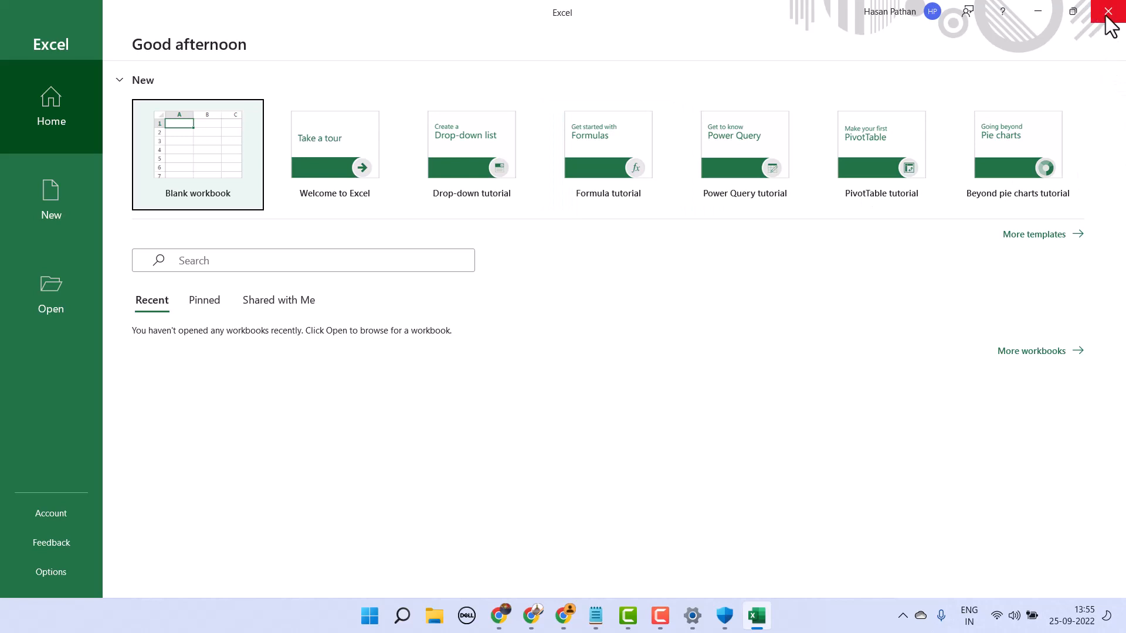
pyautogui.click(1108, 11)
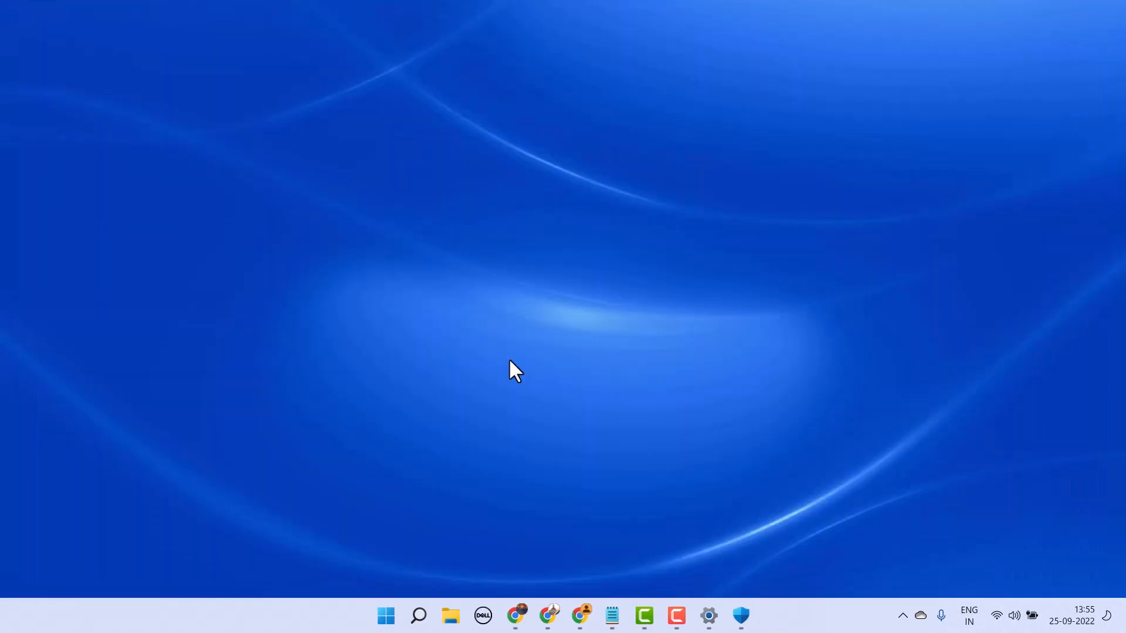
pyautogui.moveTo(640, 617)
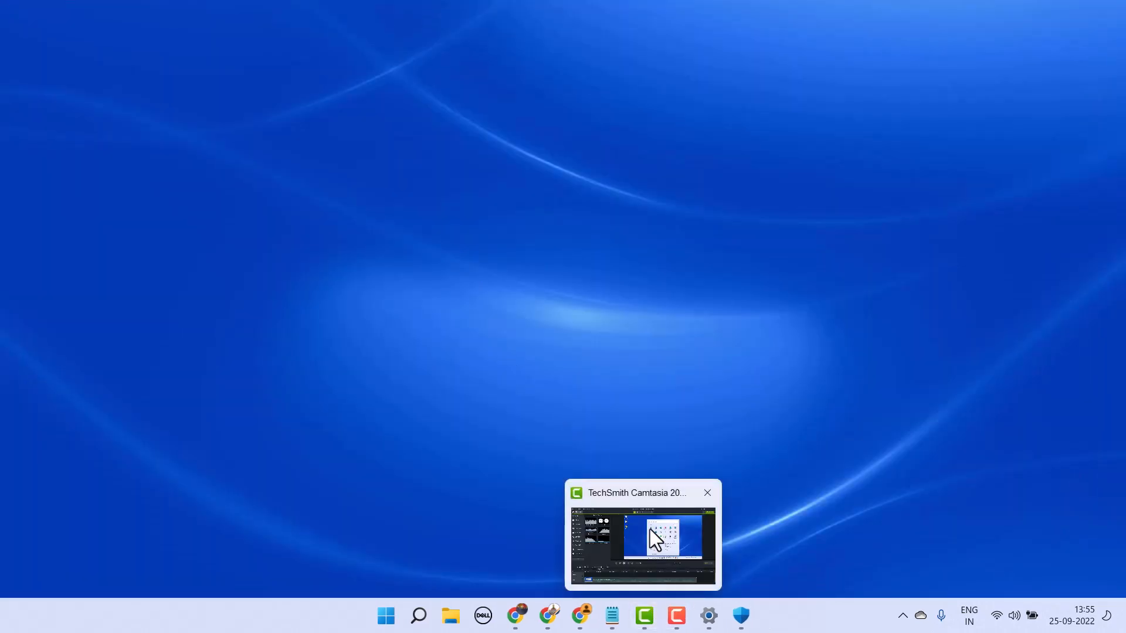